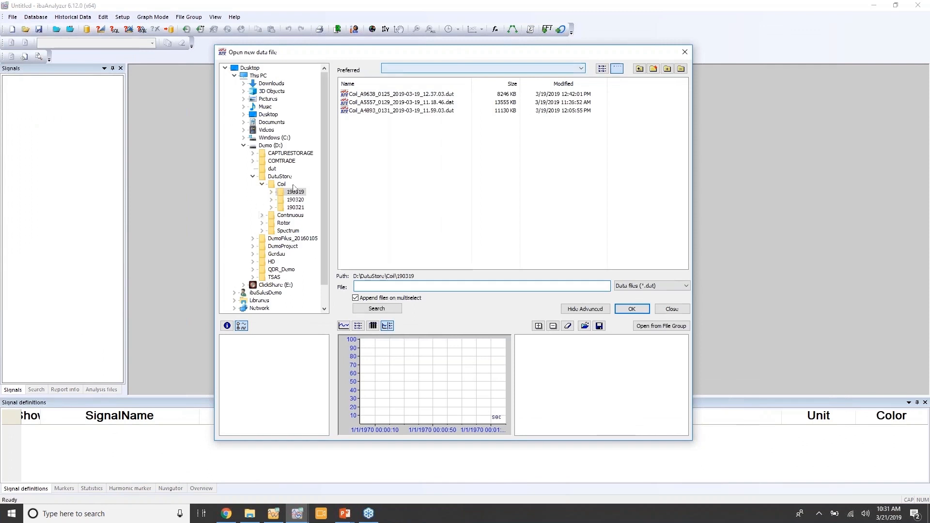
Step: Preview the 18:00 and 19:30 continuous files from 20 March, then open Continuous_2019-03-20_19.30.00.dat
left_click(290, 215)
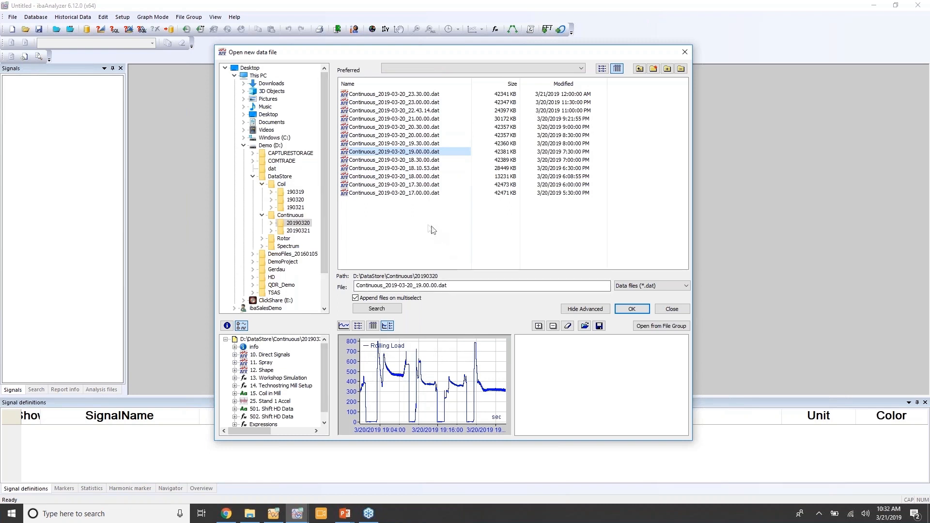
mouse_move(430, 229)
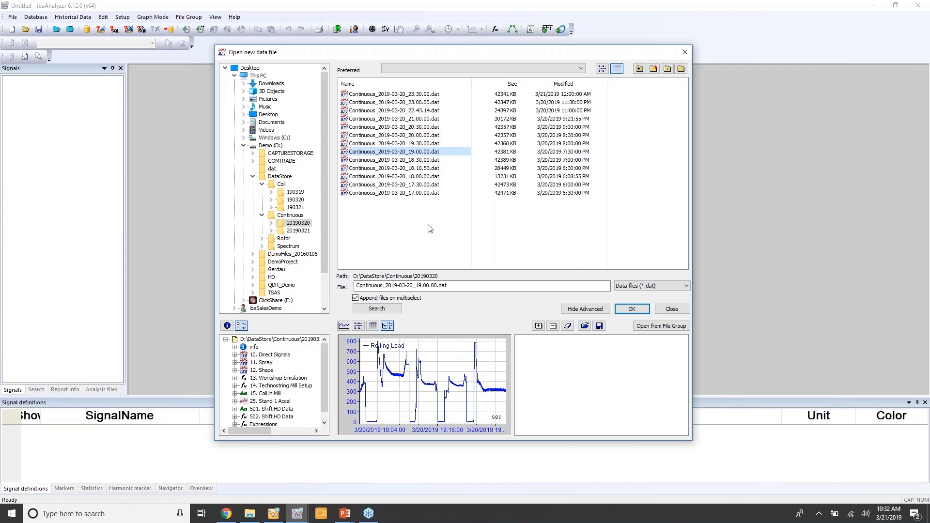
left_click(390, 168)
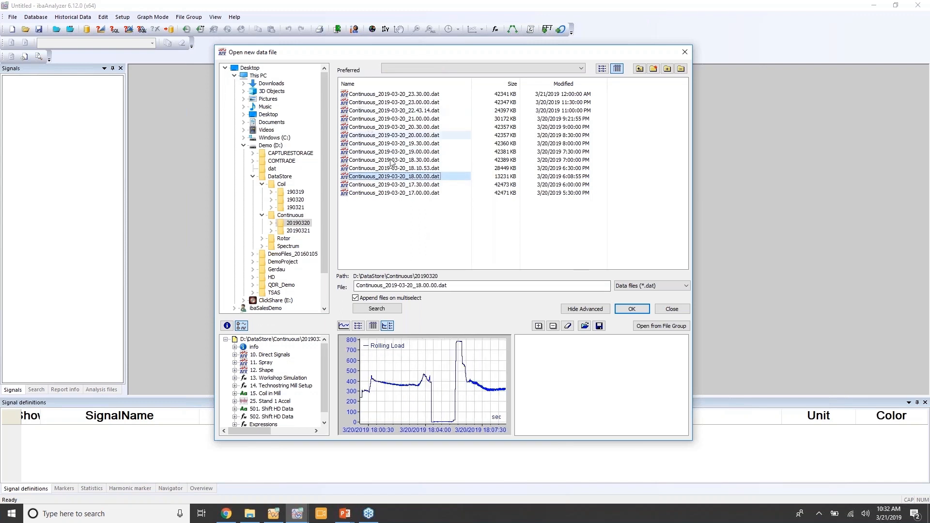
left_click(389, 143)
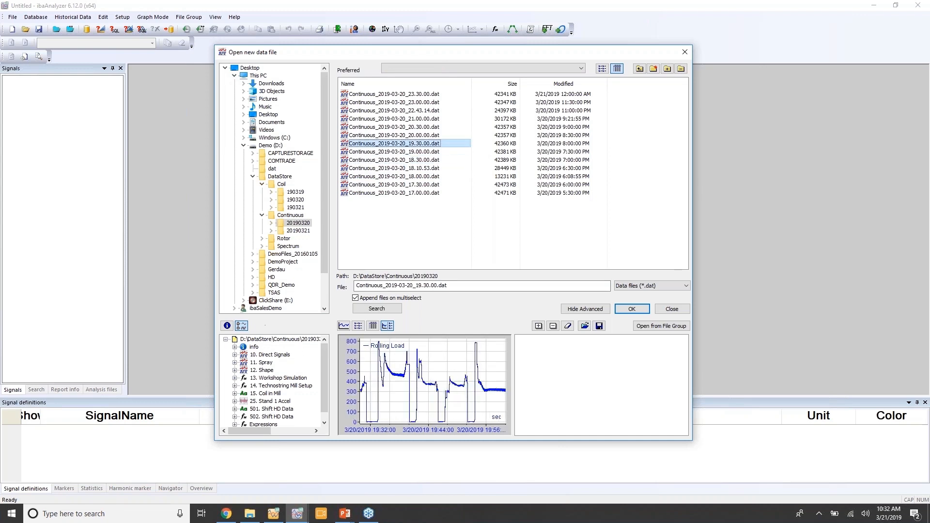
mouse_move(391, 147)
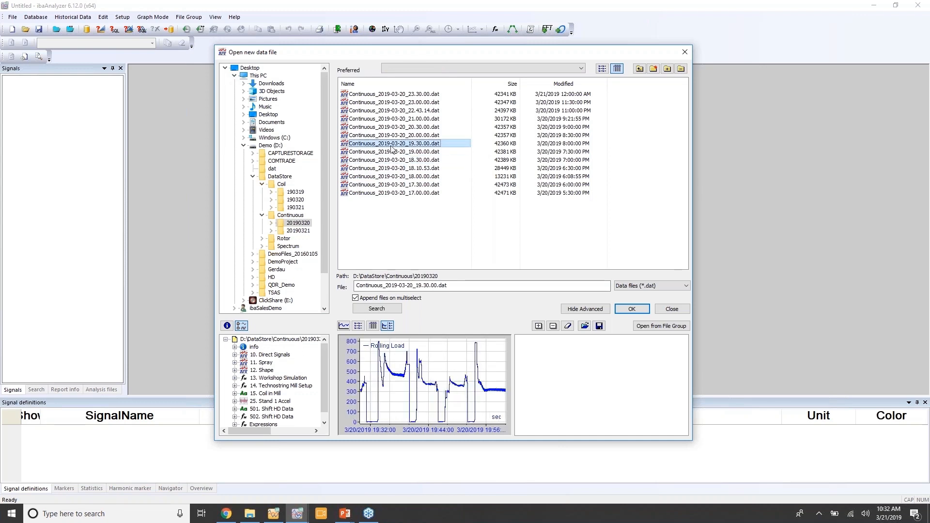
left_click(632, 309)
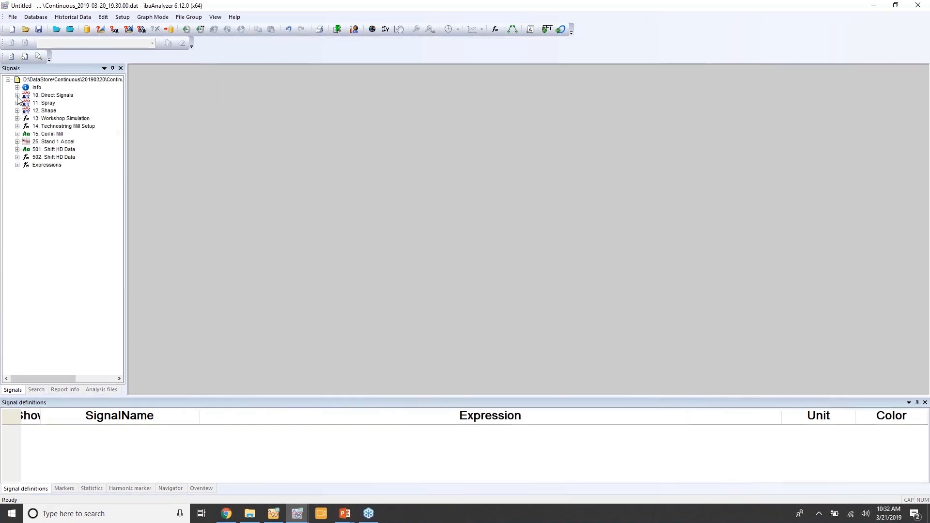
Step: Expand 10. Direct Signals and add Mill Speed and Pass In Progress to the trend
left_click(17, 95)
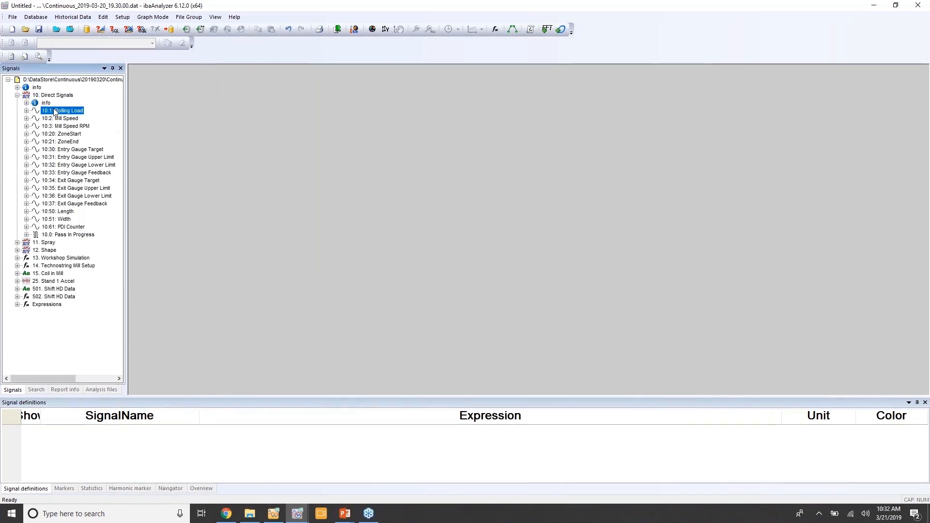
double_click(62, 118)
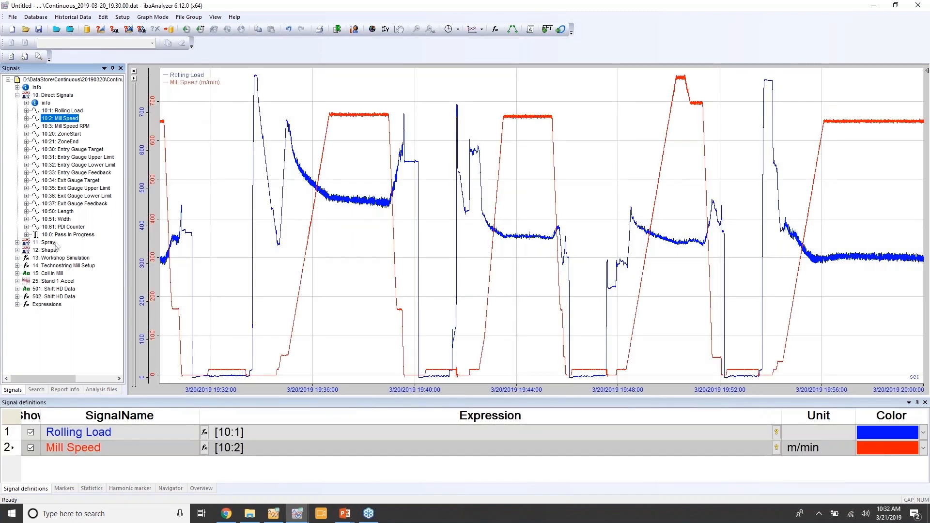
double_click(71, 235)
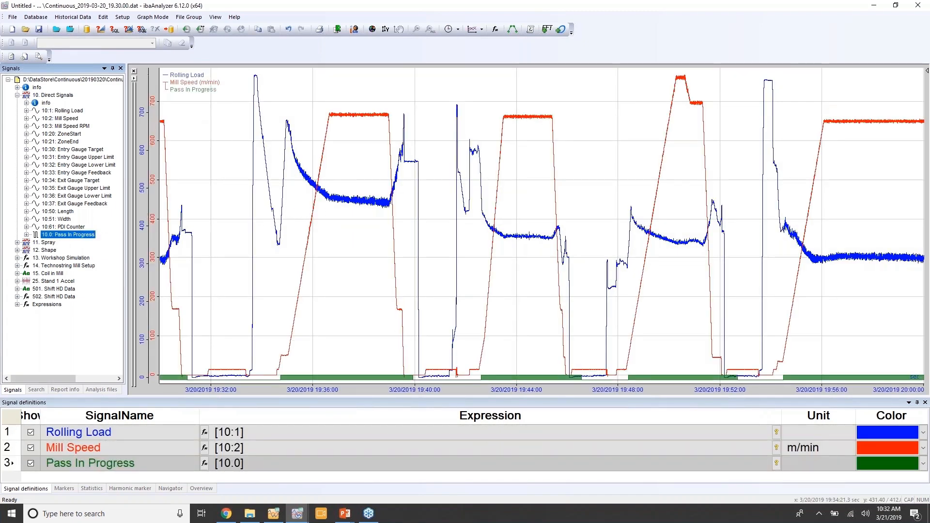
mouse_move(268, 209)
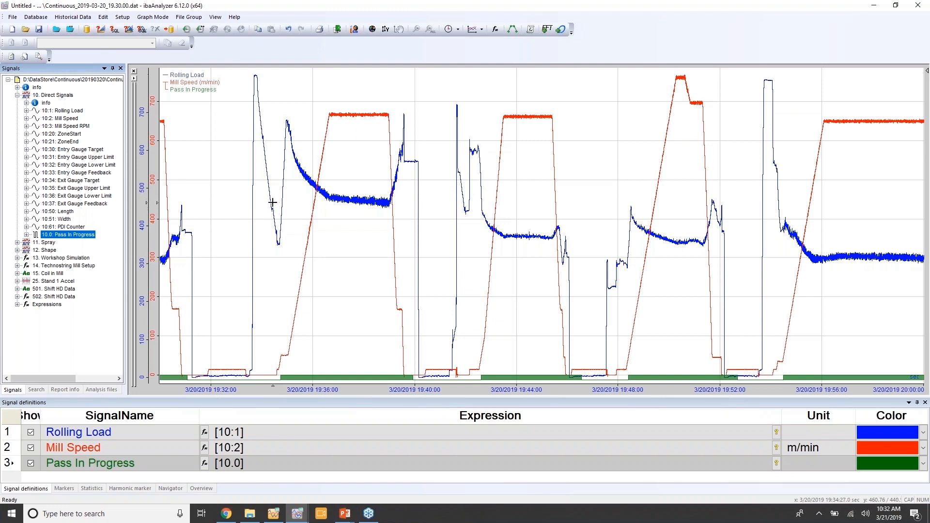
mouse_move(270, 188)
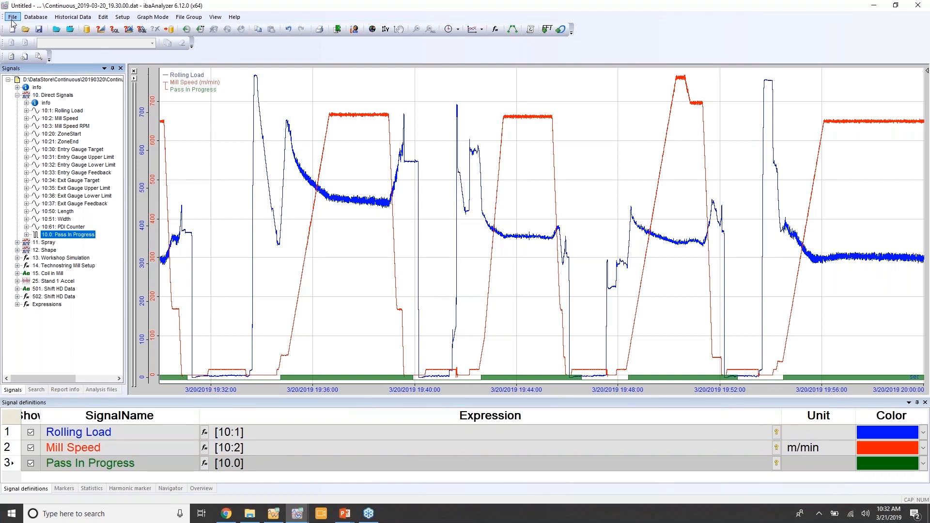
Step: Close all data files from the File menu, then reopen the File menu
left_click(12, 16)
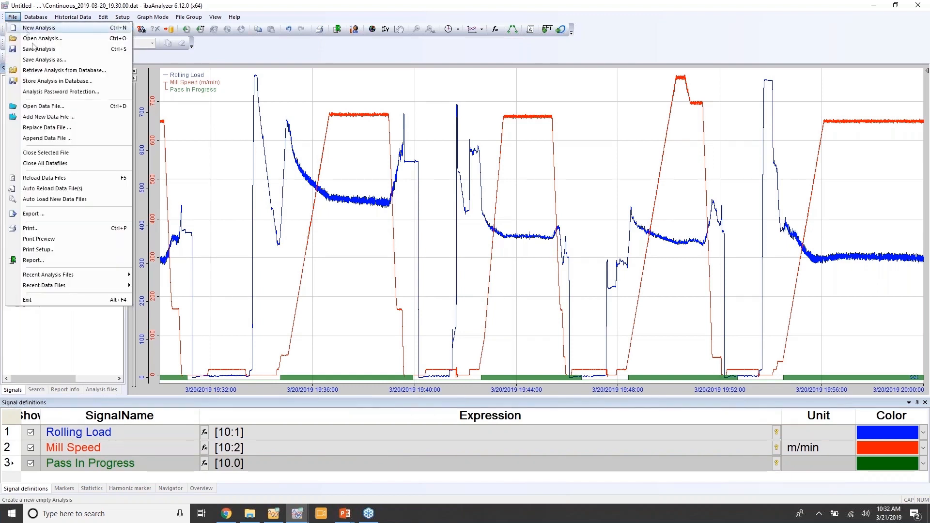
mouse_move(44, 164)
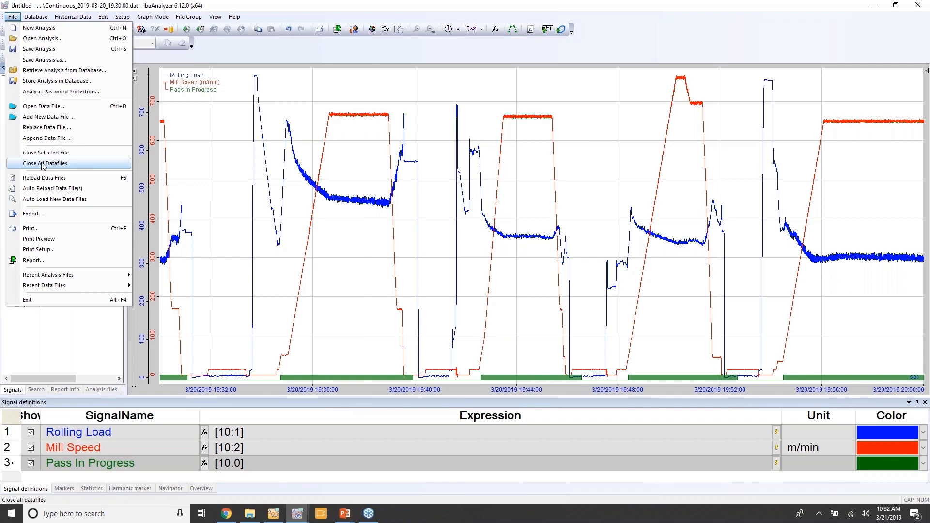
left_click(43, 163)
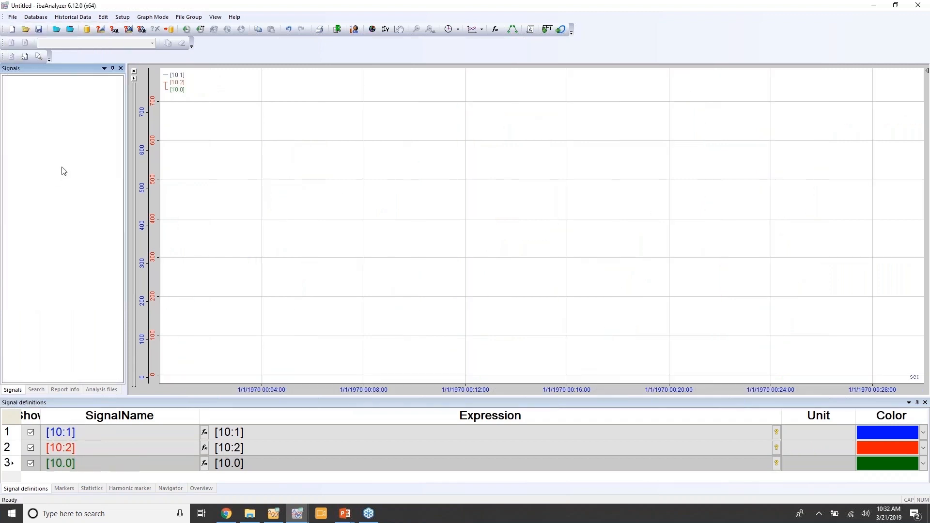
mouse_move(196, 85)
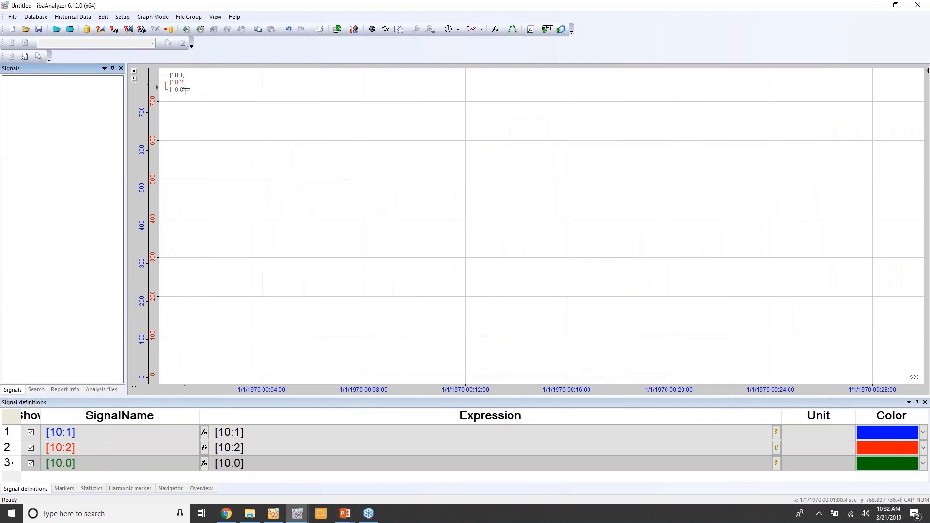
mouse_move(182, 81)
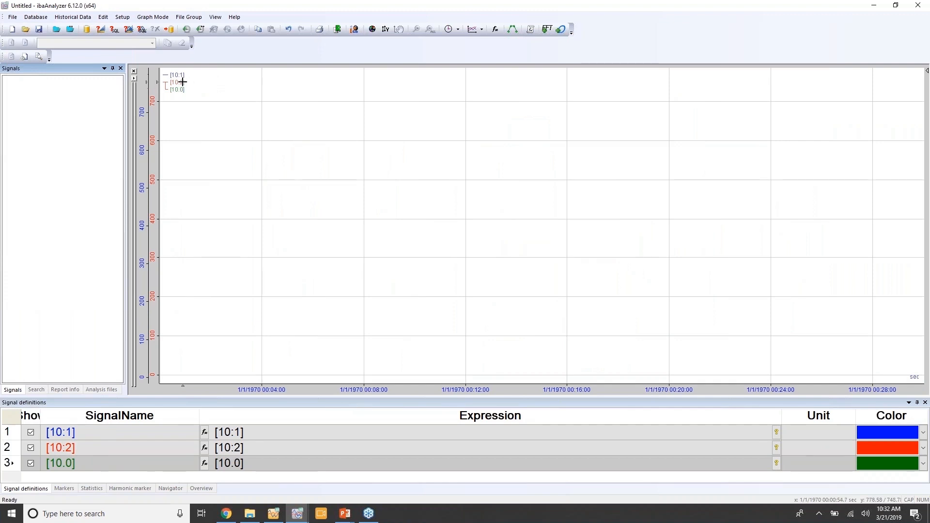
mouse_move(312, 175)
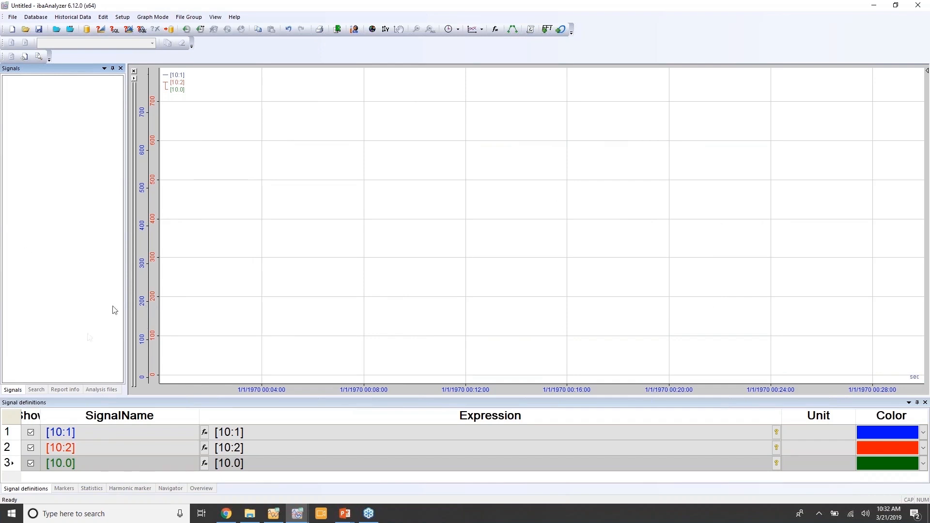
mouse_move(101, 164)
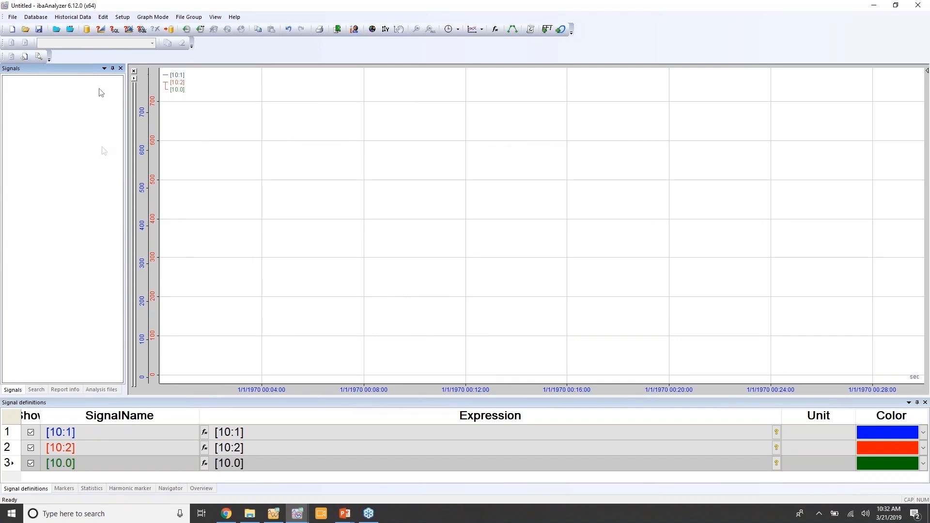
left_click(12, 16)
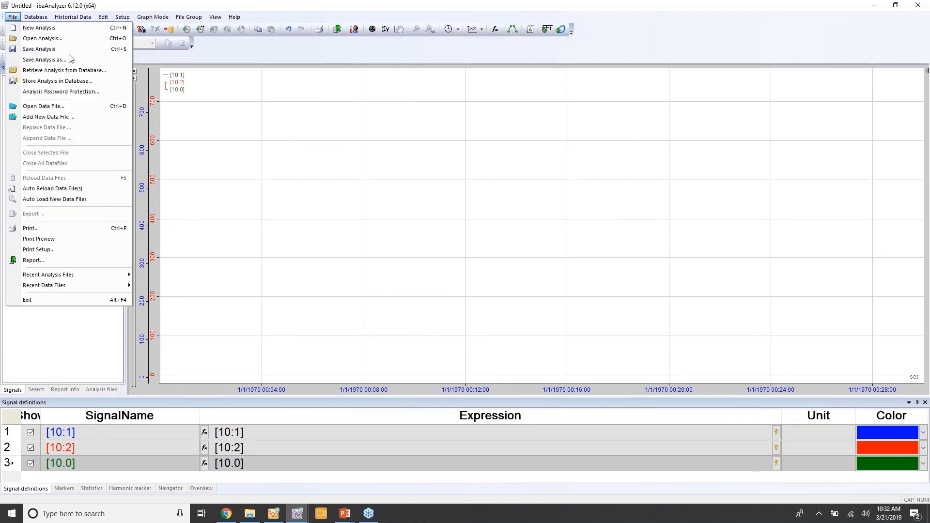
Step: Open the 19.30 through 21.00 continuous files together, appending them as one dataset
left_click(43, 106)
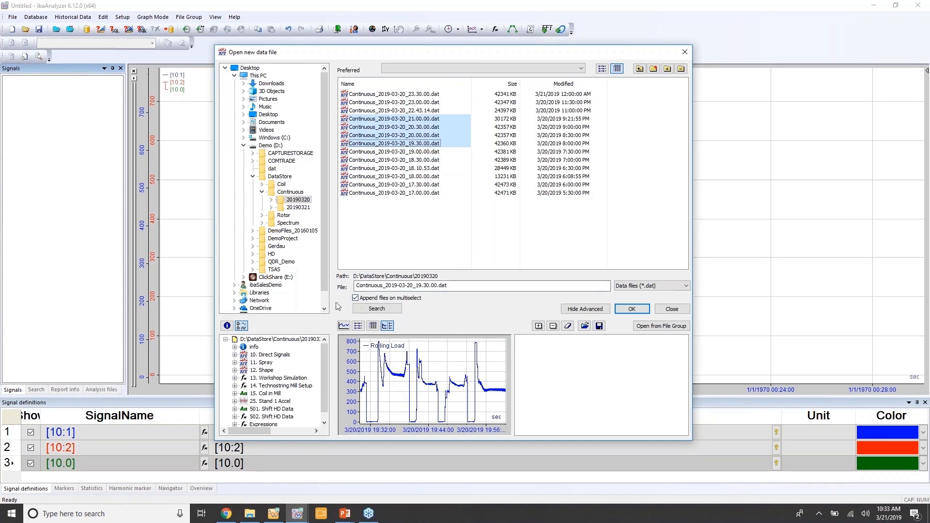
mouse_move(386, 234)
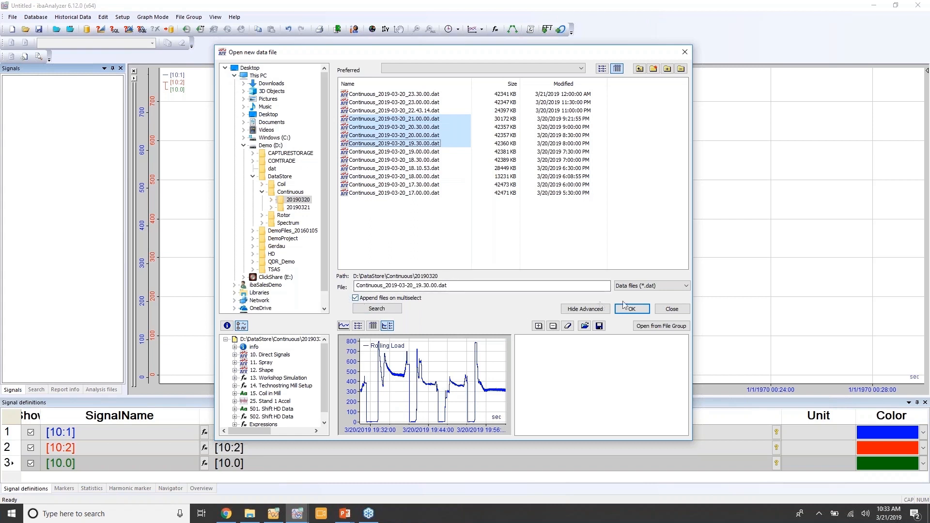
left_click(631, 309)
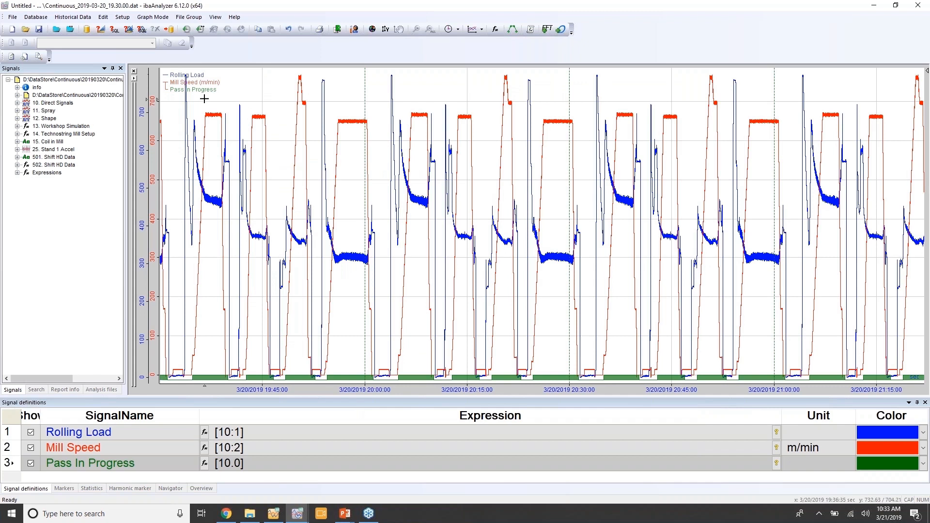
mouse_move(227, 103)
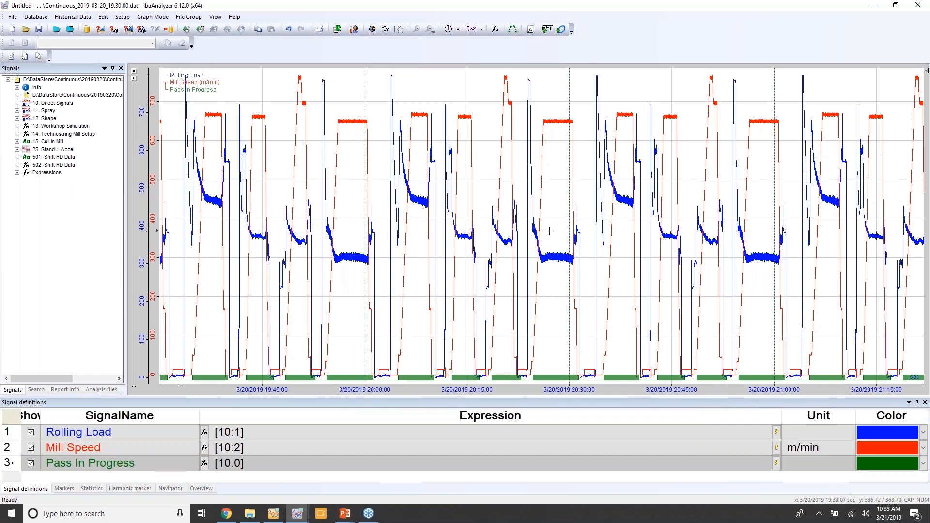
mouse_move(556, 228)
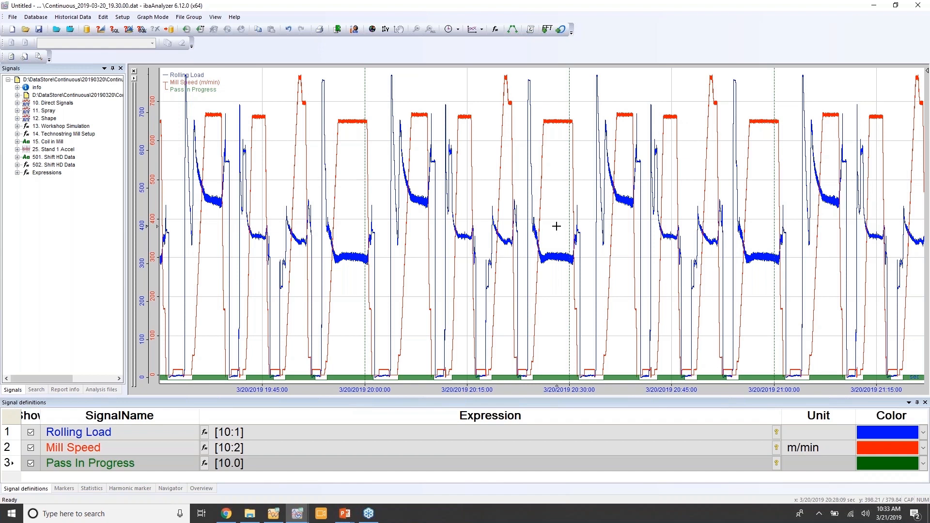
mouse_move(436, 195)
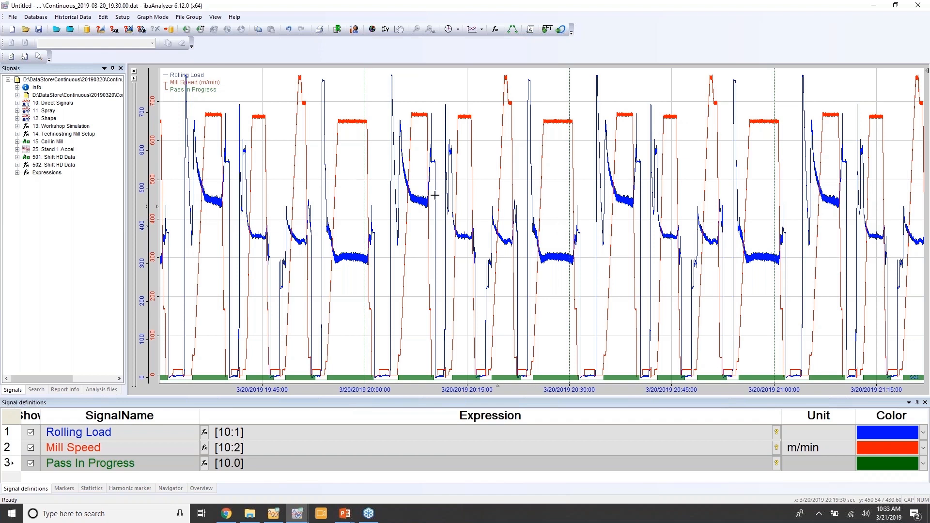
mouse_move(340, 186)
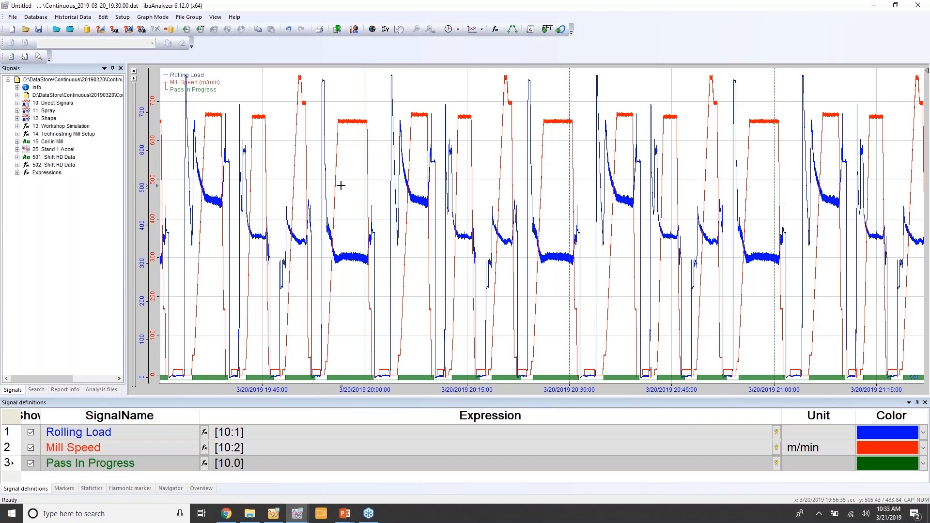
mouse_move(299, 178)
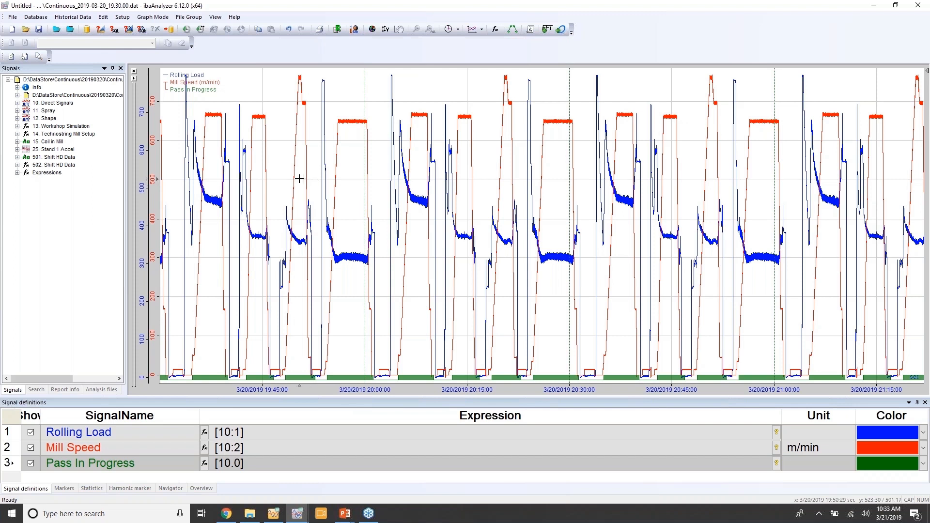
mouse_move(304, 179)
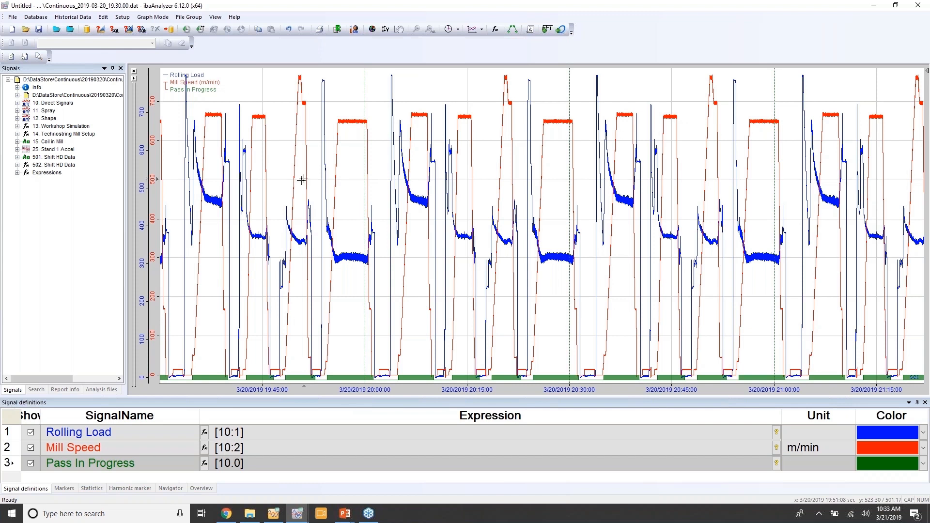
mouse_move(200, 93)
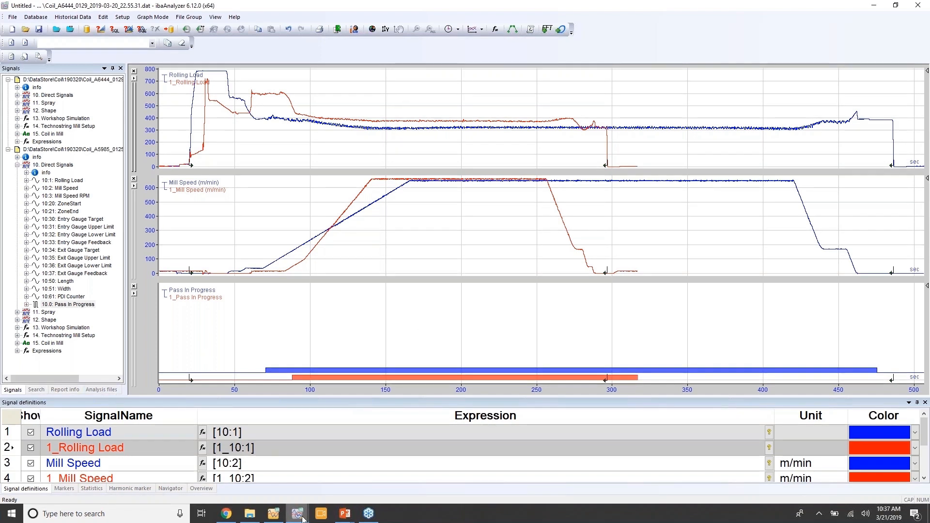
mouse_move(297, 512)
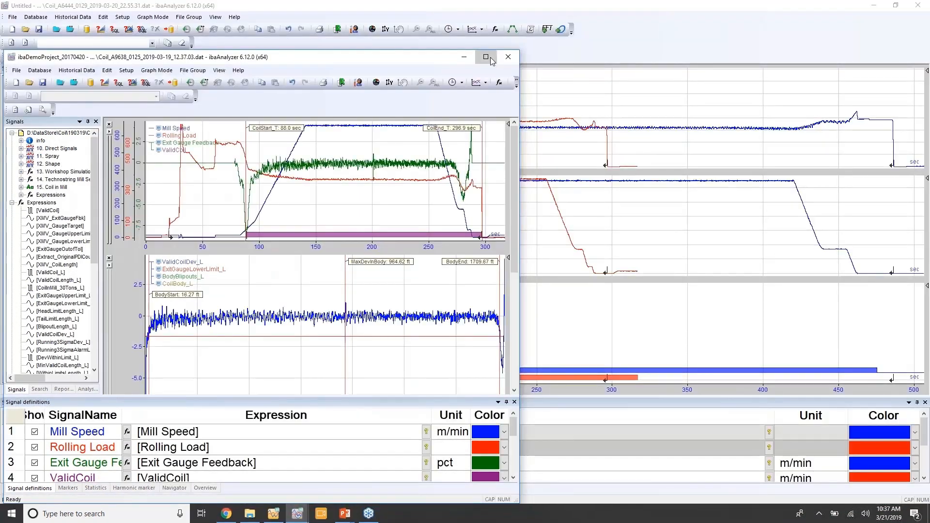
Step: Maximize the ibaDemoProject ibaAnalyzer window showing the coil deviation graphs
left_click(486, 57)
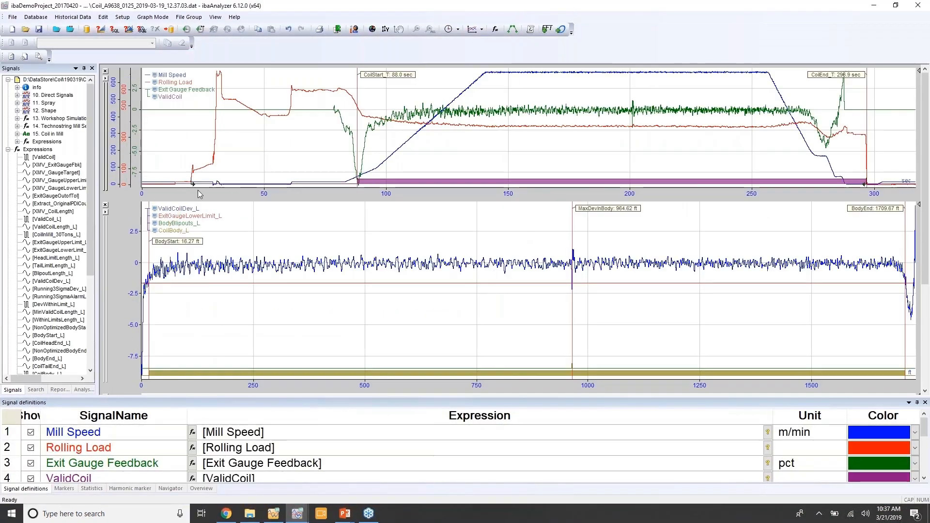
mouse_move(198, 184)
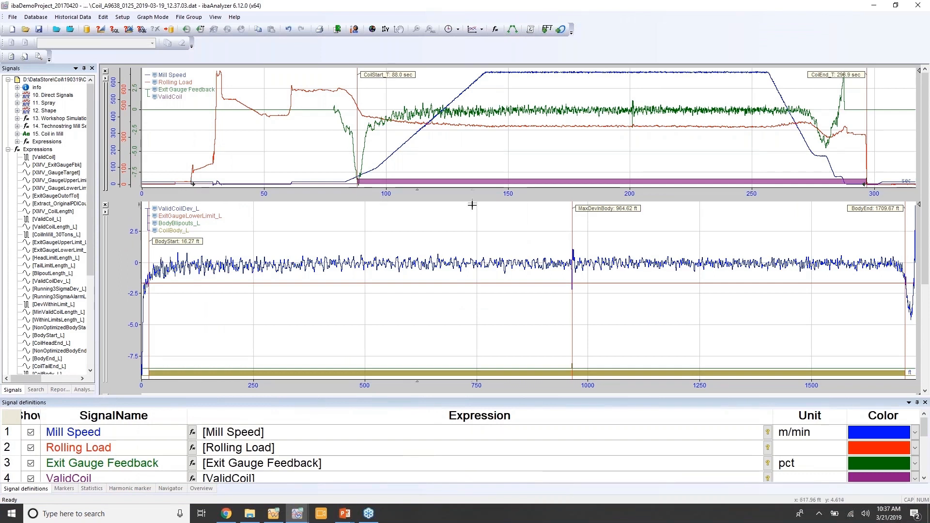
mouse_move(202, 121)
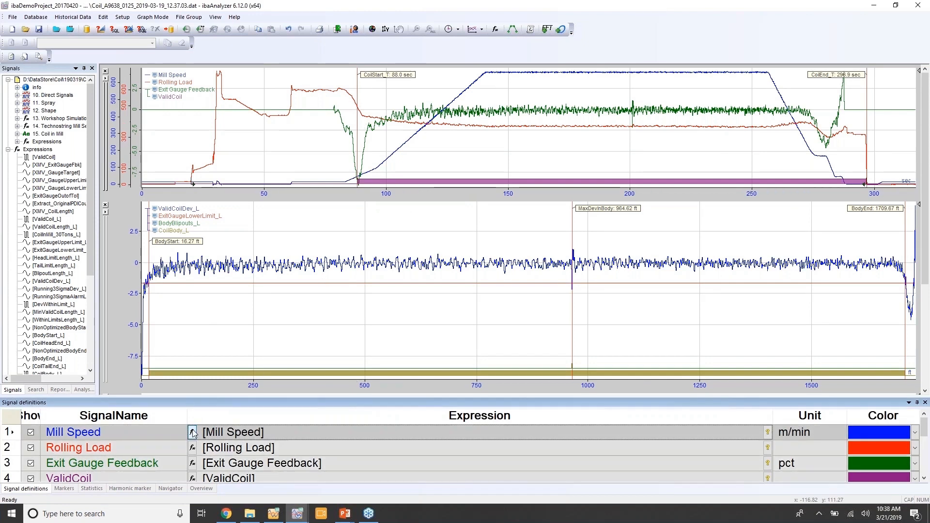
left_click(192, 431)
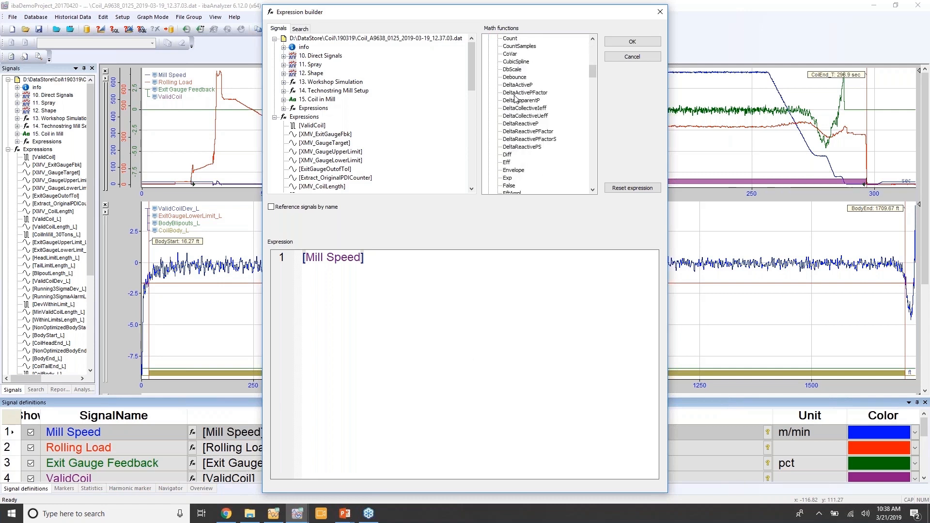
scroll("down", 3)
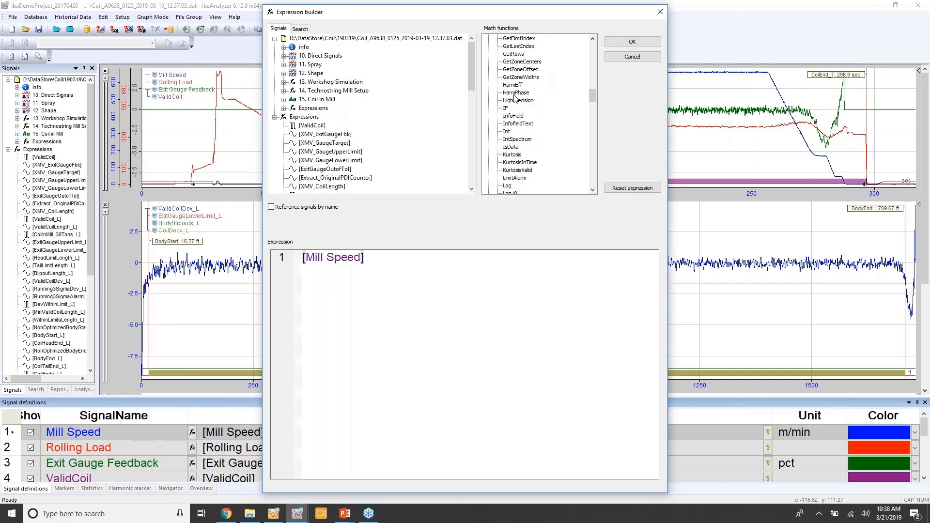
mouse_move(534, 105)
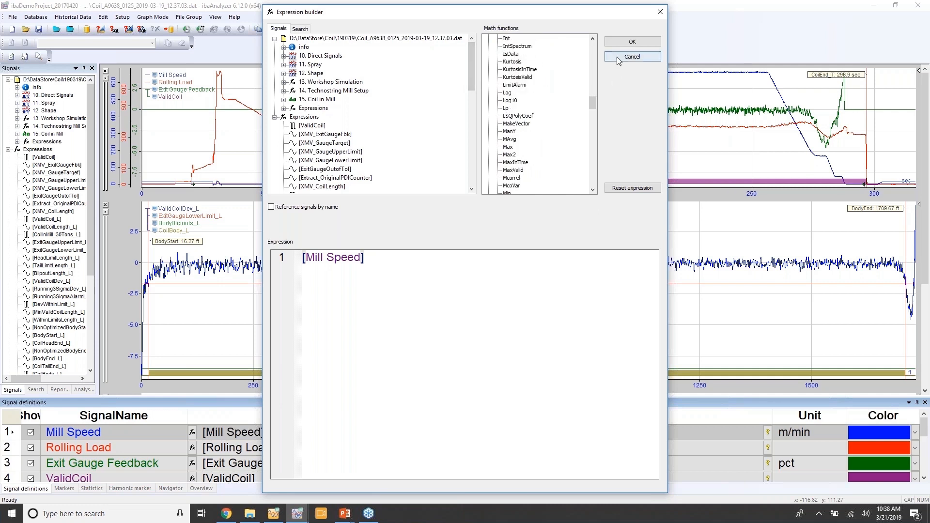
left_click(632, 56)
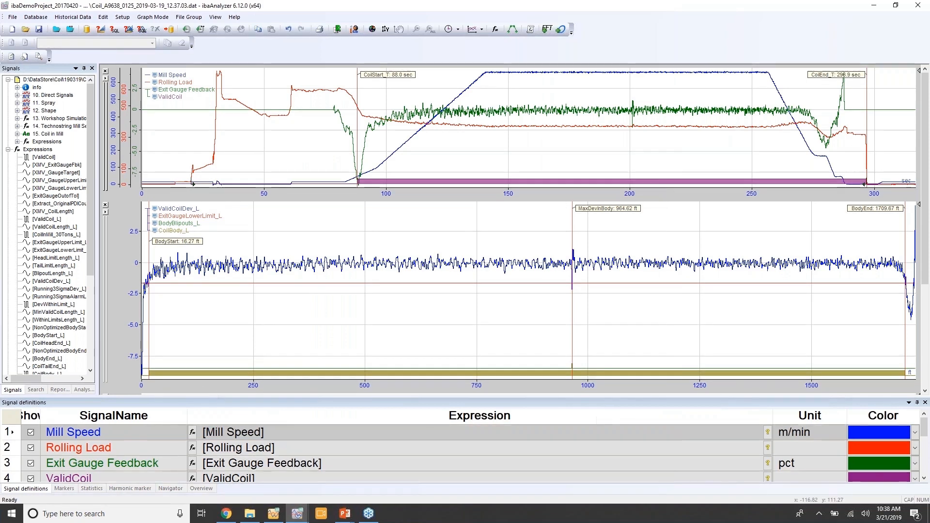
mouse_move(84, 120)
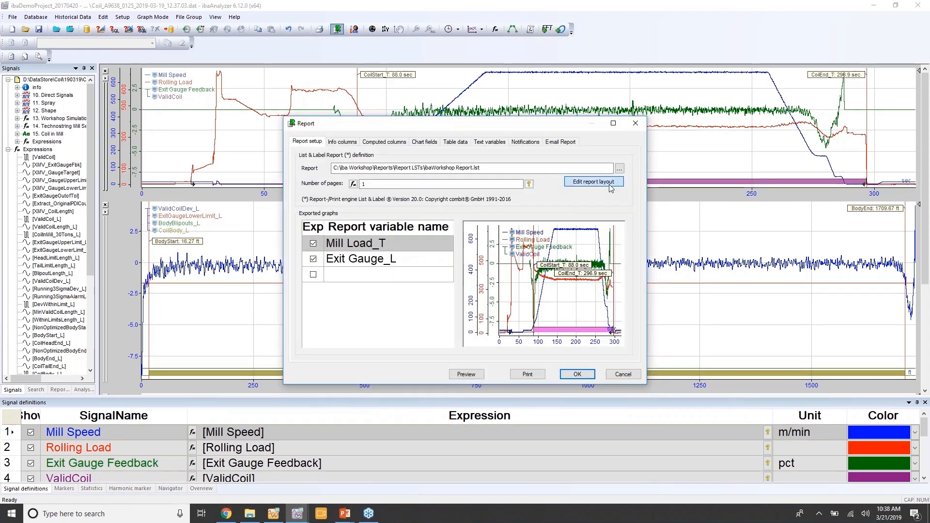
Step: Open the ibaWorkshop Report layout in the report designer via Edit report layout
left_click(593, 181)
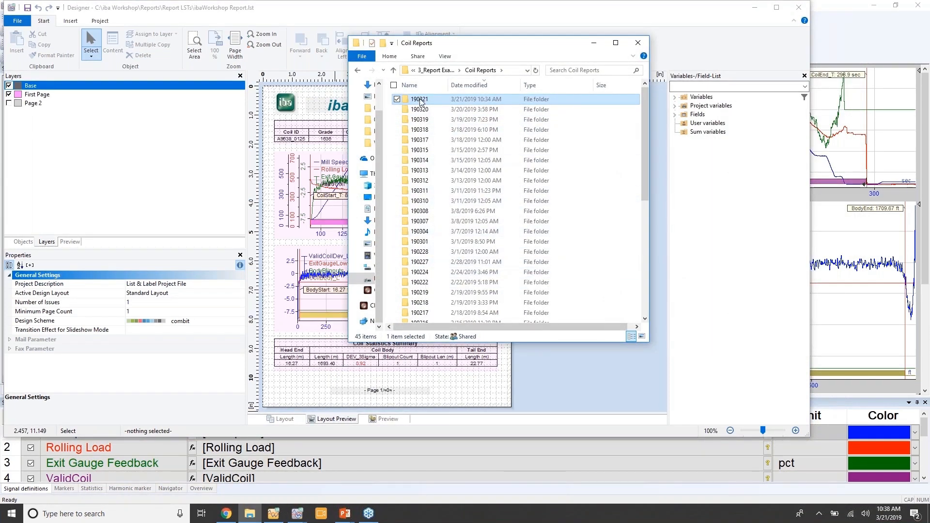
Step: Enter the 190321 folder and open Coil_A1040_0125 PDF in Google Chrome
double_click(418, 99)
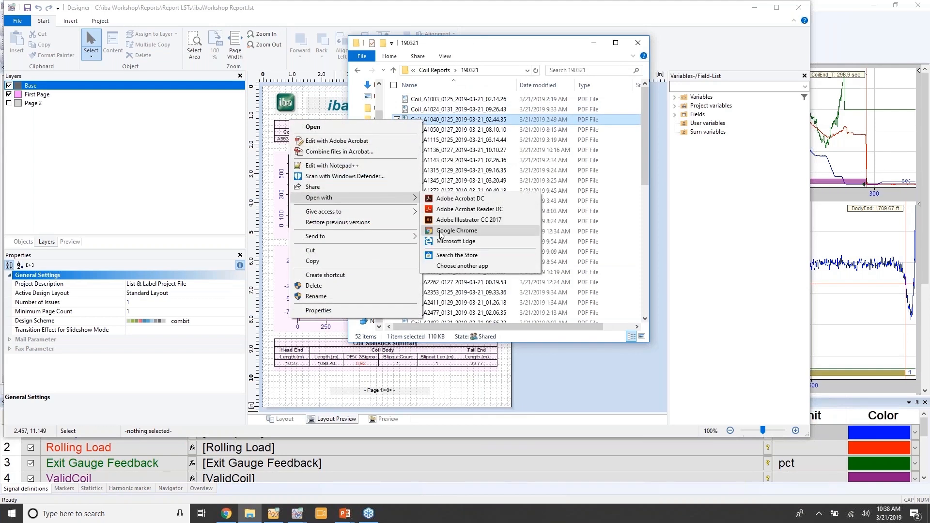
left_click(457, 230)
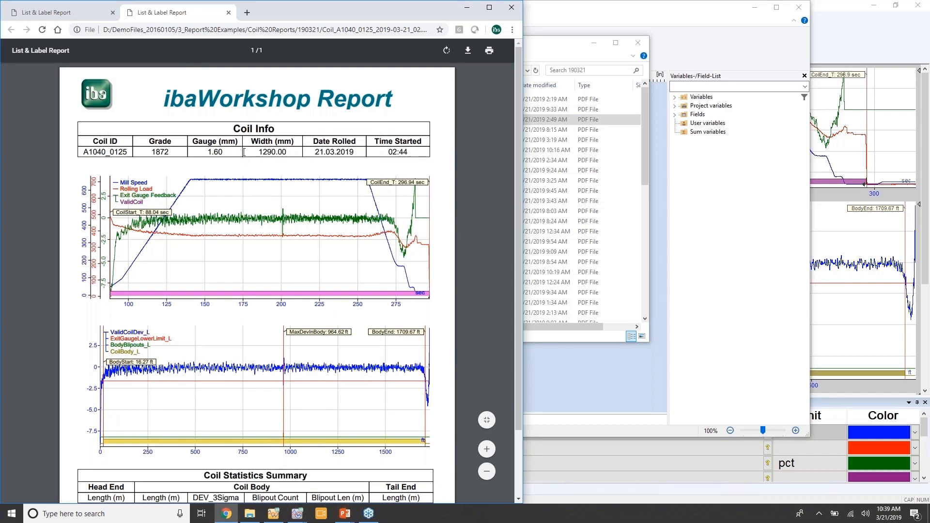
scroll("down", 3)
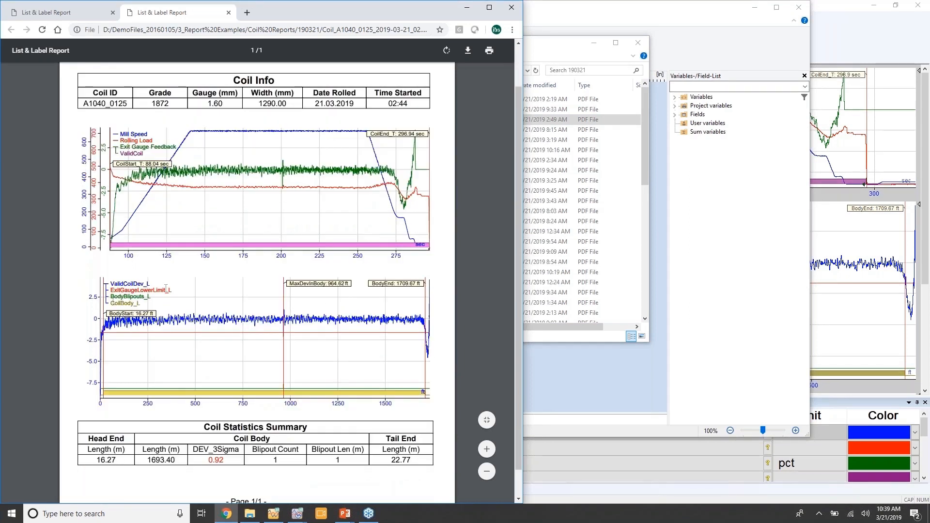